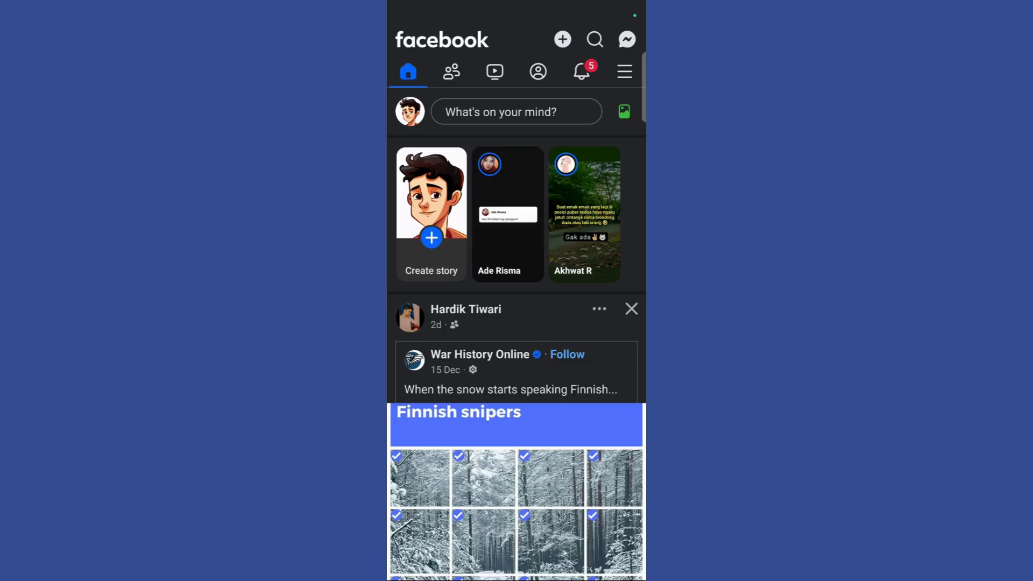
Switch from the Facebook feed to Messenger so the chats list shows.
{"action": "left_click", "coordinate": [627, 39]}
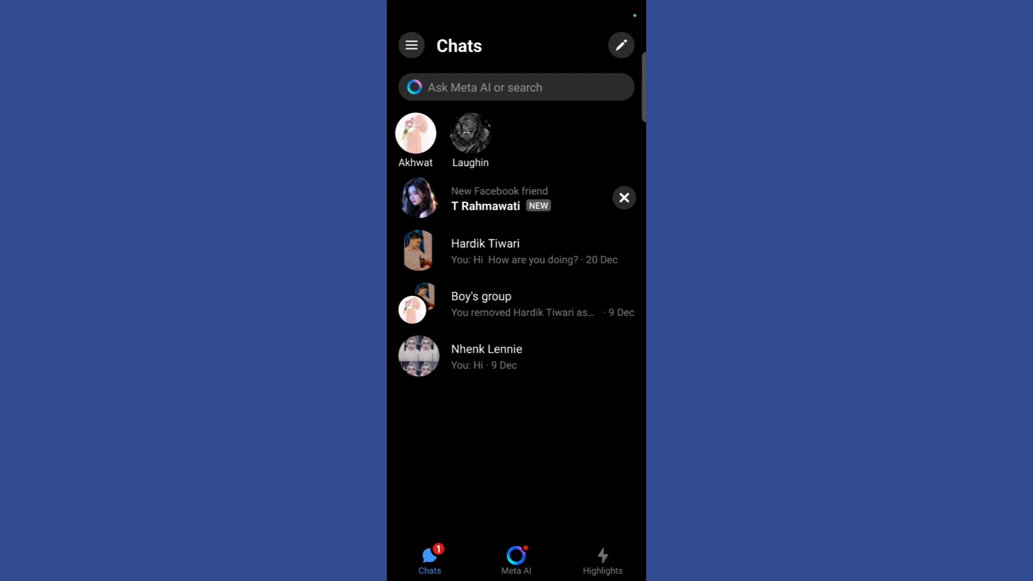
Reach the Messenger Me page with dark mode, active status and username options.
{"action": "left_click", "coordinate": [410, 45]}
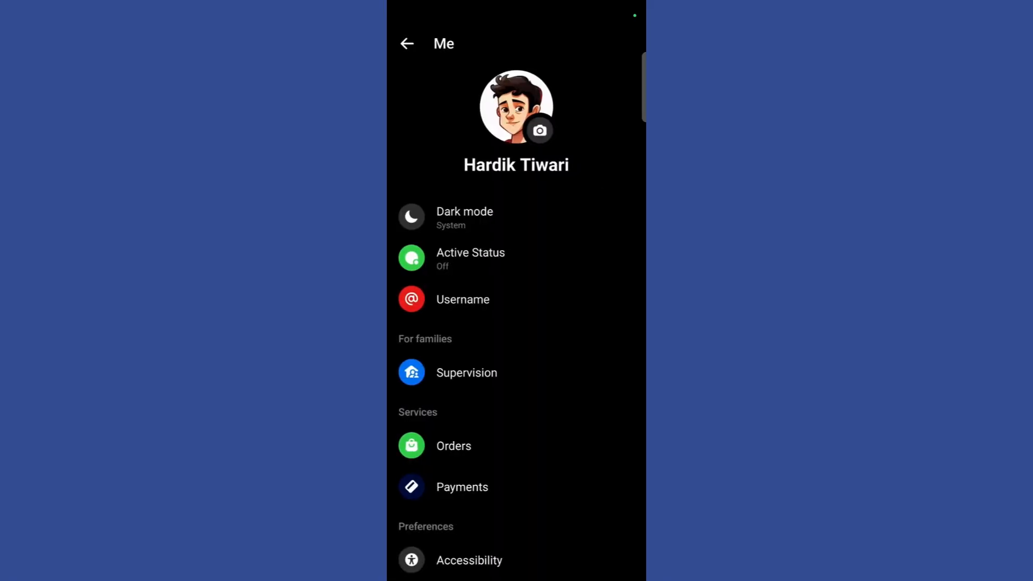
Go into Privacy & safety under Preferences, where Read receipts is listed.
{"action": "scroll", "scroll_direction": "down", "scroll_amount": 3}
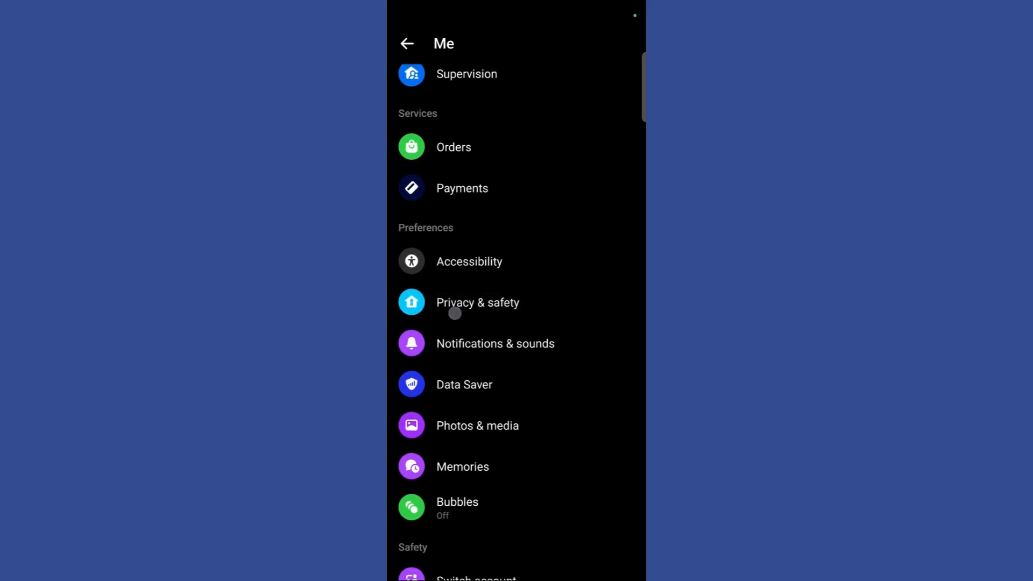
{"action": "left_click", "coordinate": [478, 303]}
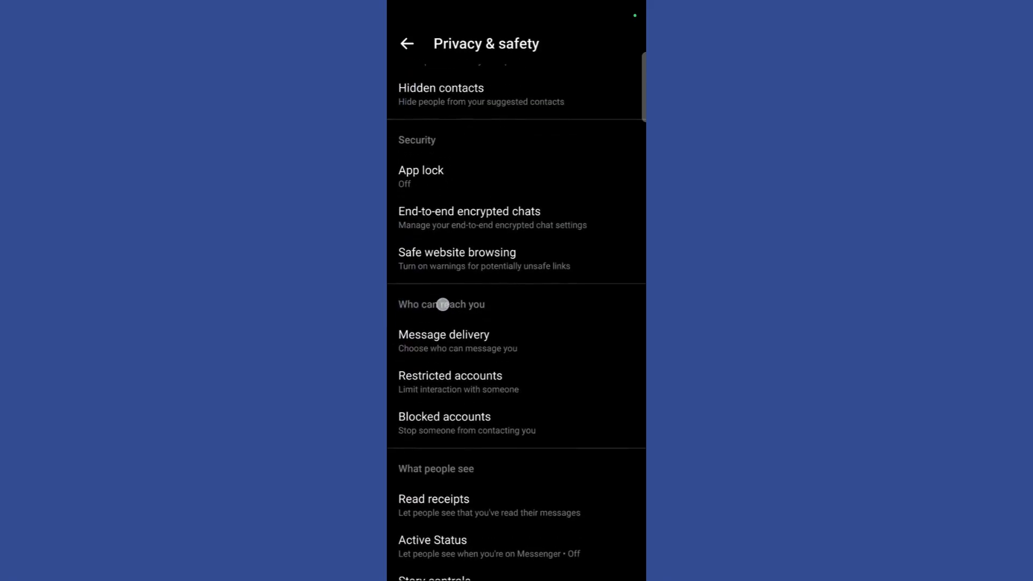